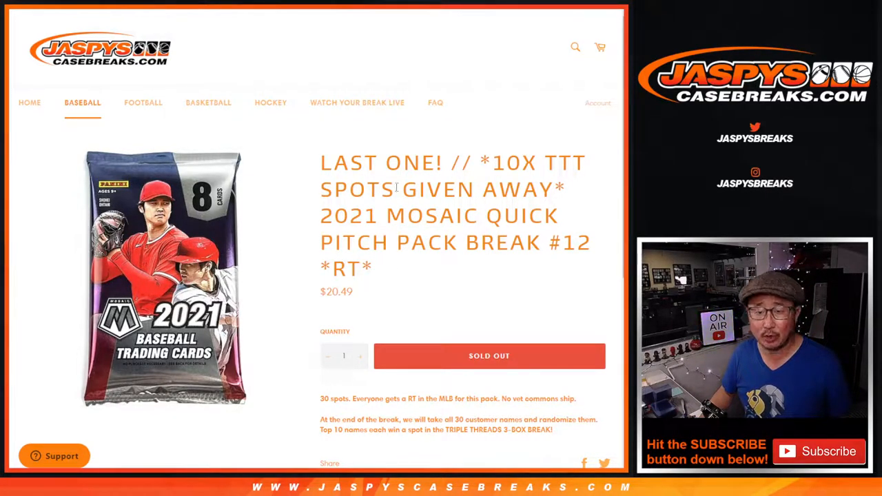
Select the '10X TTT SPOTS GIVEN AWAY' wording in the Mosaic pack break product title.
drag(489, 163, 565, 190)
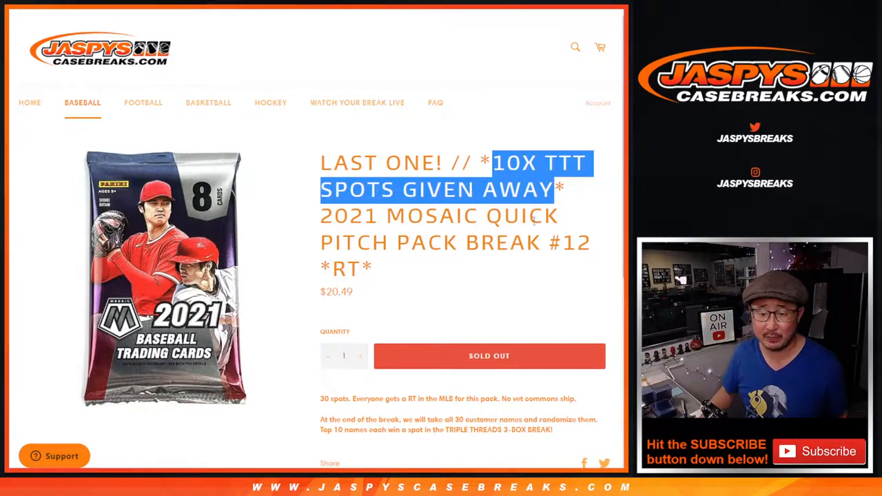
scroll(down, 3)
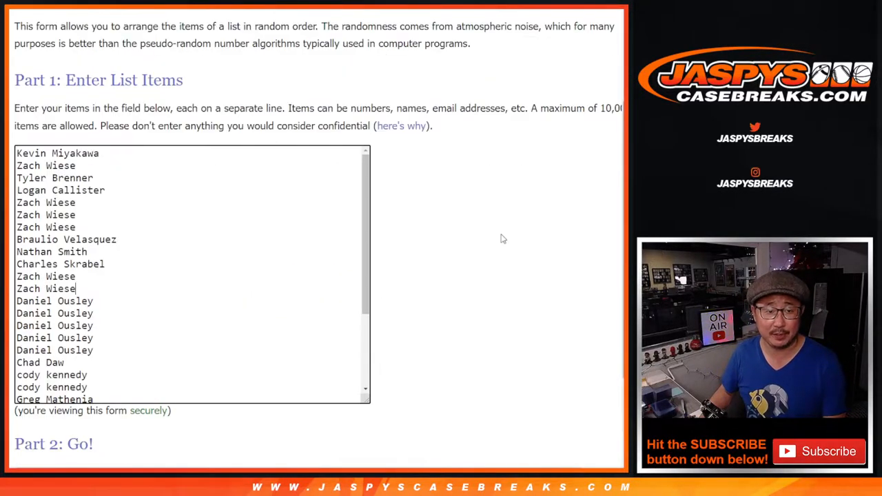
Randomize the 30 customer names, reshuffle with Again, and bring the results into view.
scroll(down, 3)
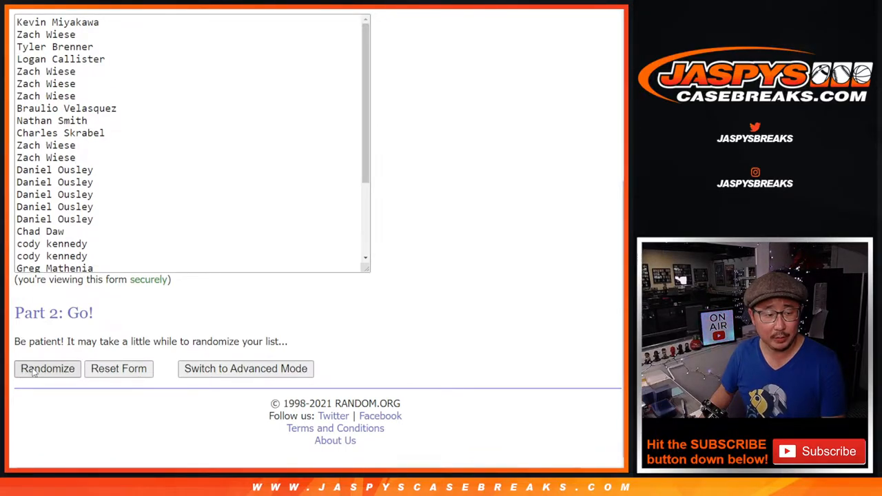
click(47, 370)
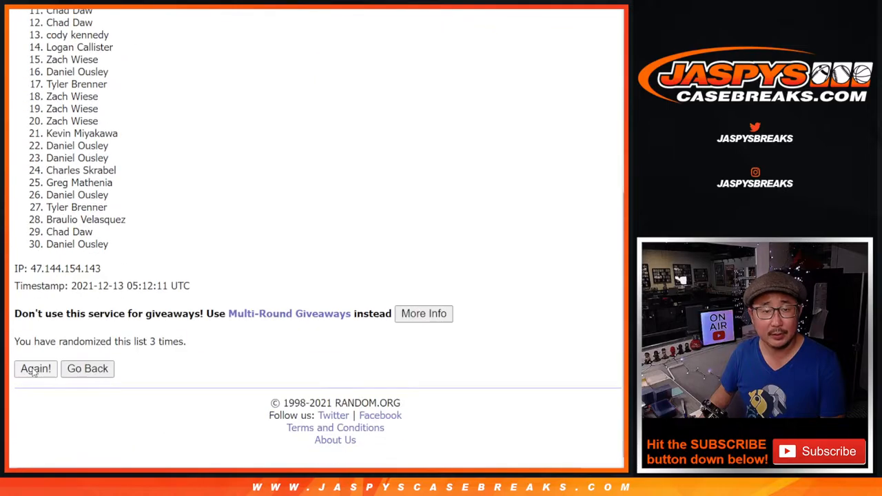
click(35, 368)
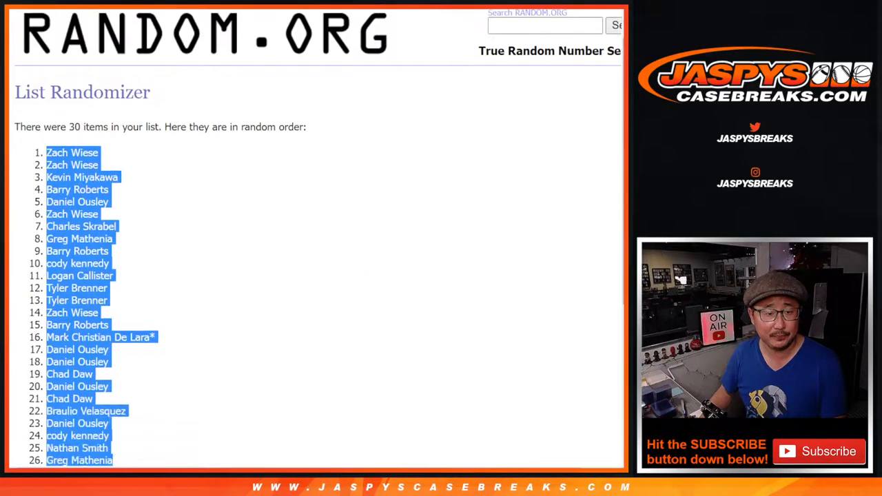
scroll(down, 3)
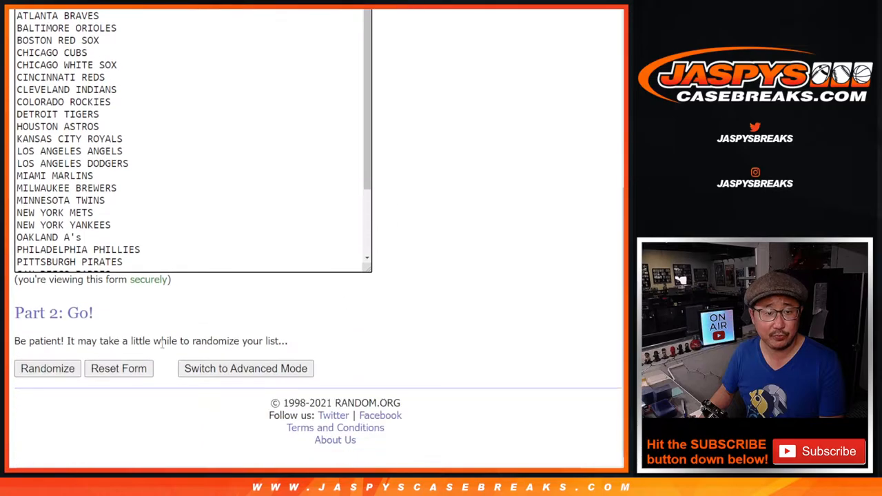
Randomize the MLB team list so each team can be paired with a customer name.
click(47, 368)
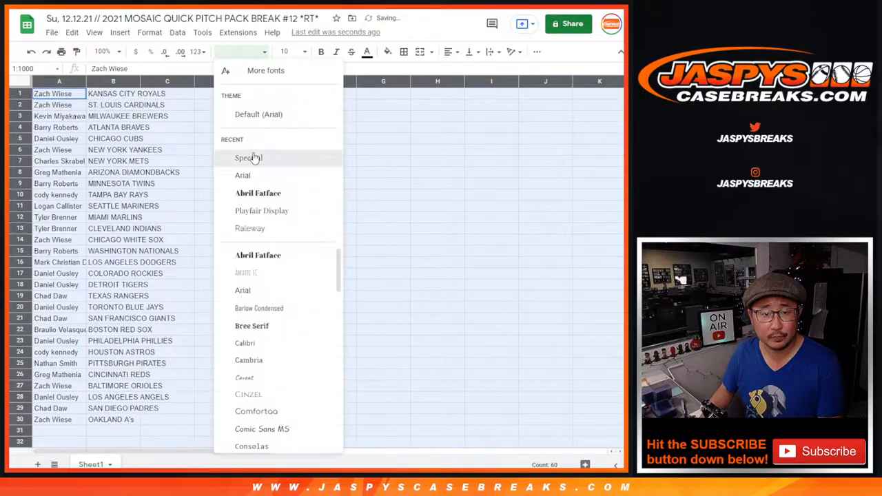
Apply the Spectral font to the name and team list and enlarge the view.
click(248, 157)
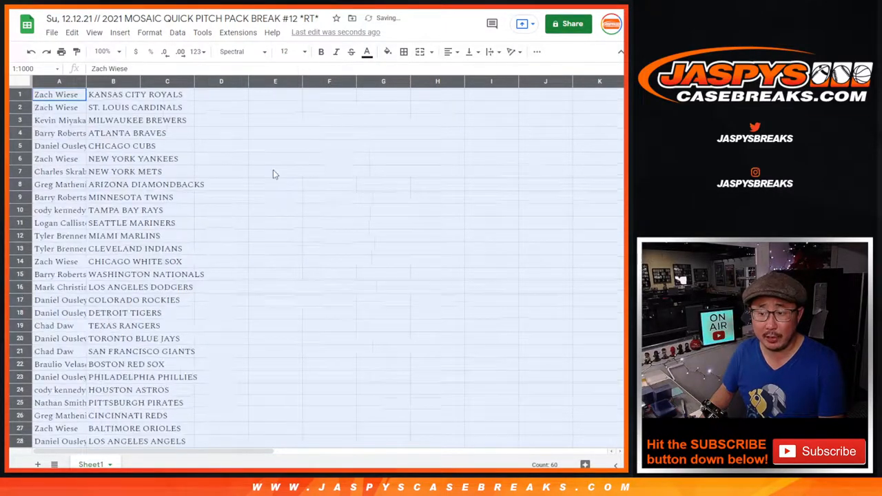
click(102, 51)
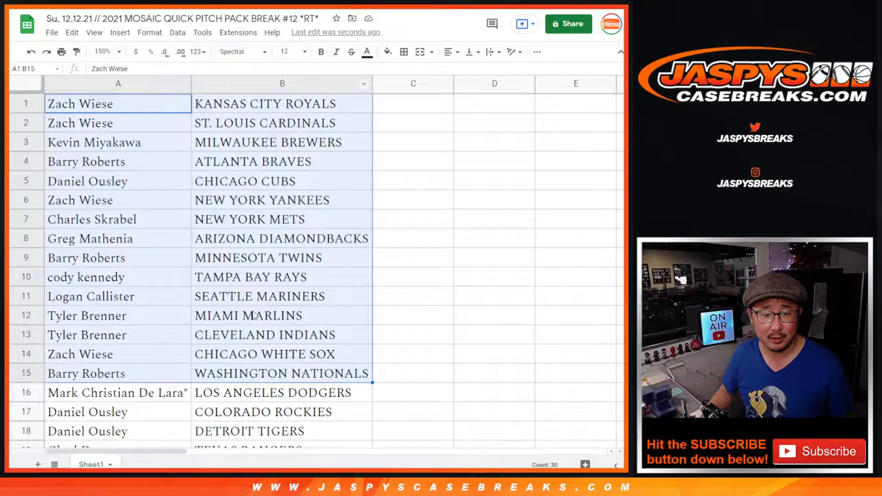
scroll(down, 3)
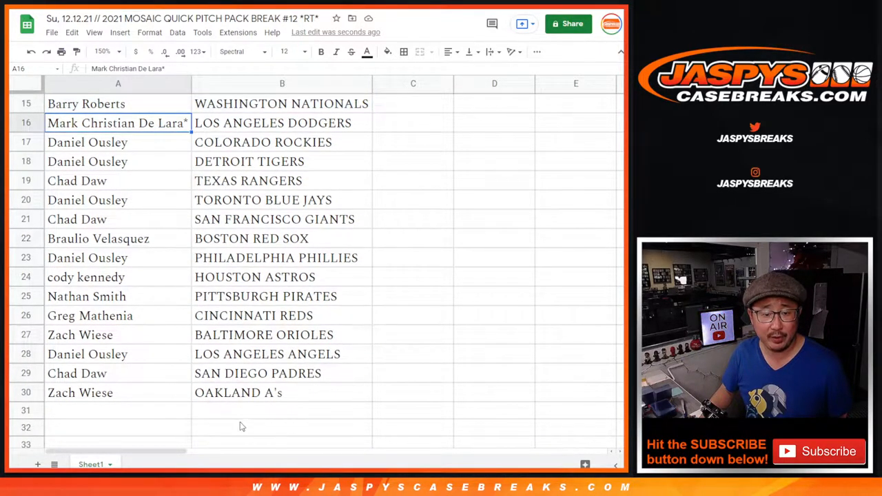
Select the names and teams in rows 16–30 and set the sheet zoom to 90%.
drag(117, 123, 281, 393)
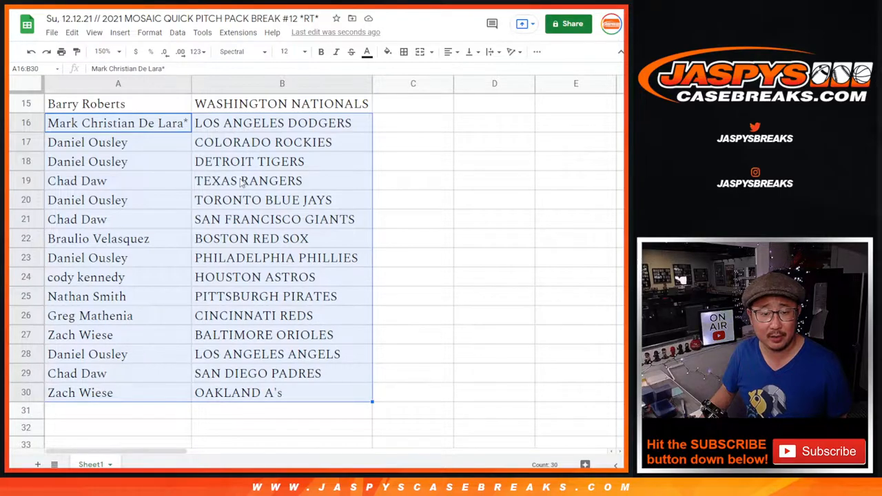
click(102, 52)
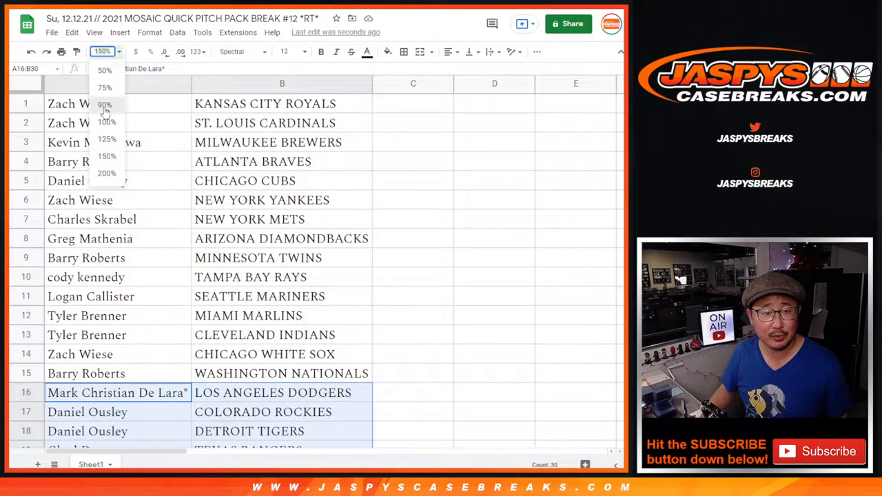
click(105, 104)
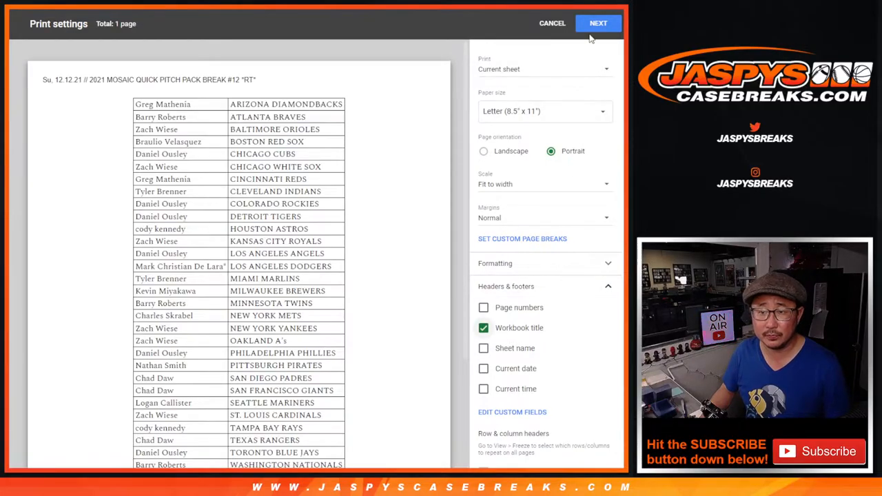
Send the team-sorted pairing list to the printer through the print dialog.
click(551, 22)
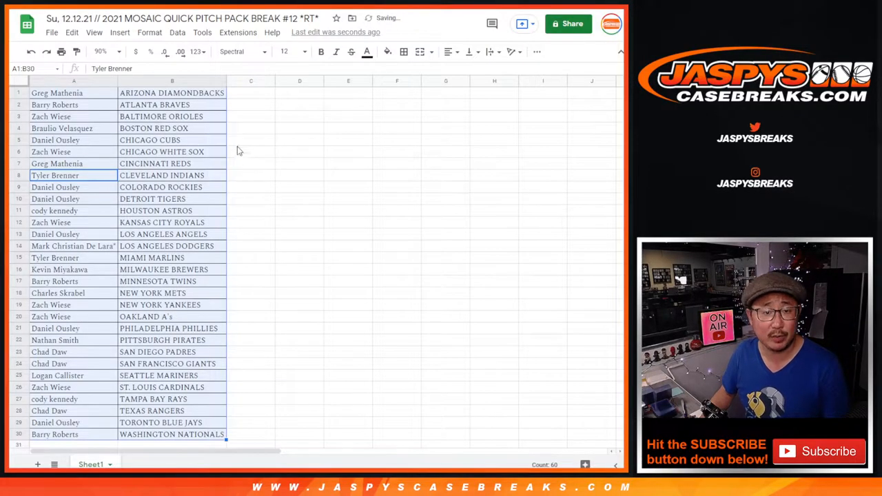
key(ctrl+p)
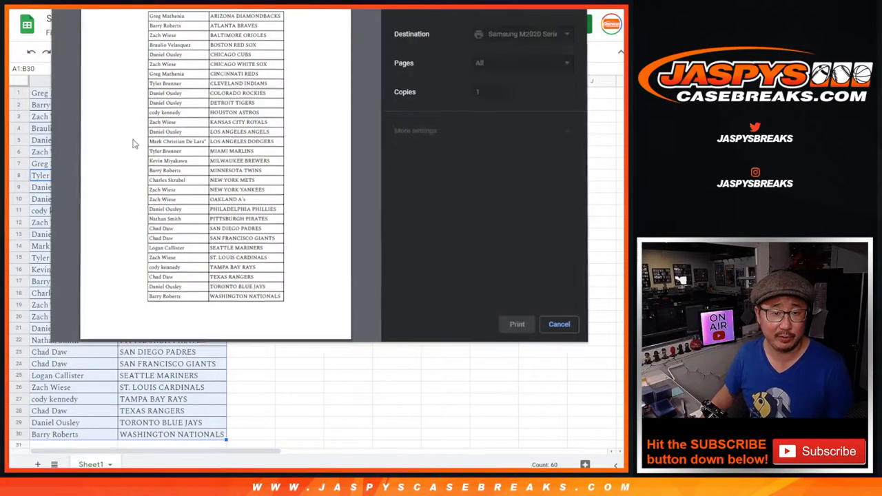
click(558, 324)
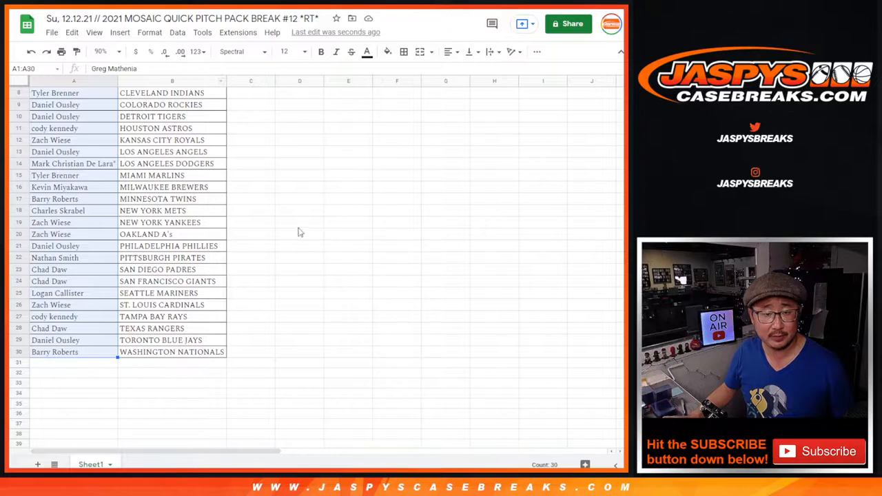
Roll the two virtual dice in RANDOM.ORG's Dice Roller.
scroll(up, 3)
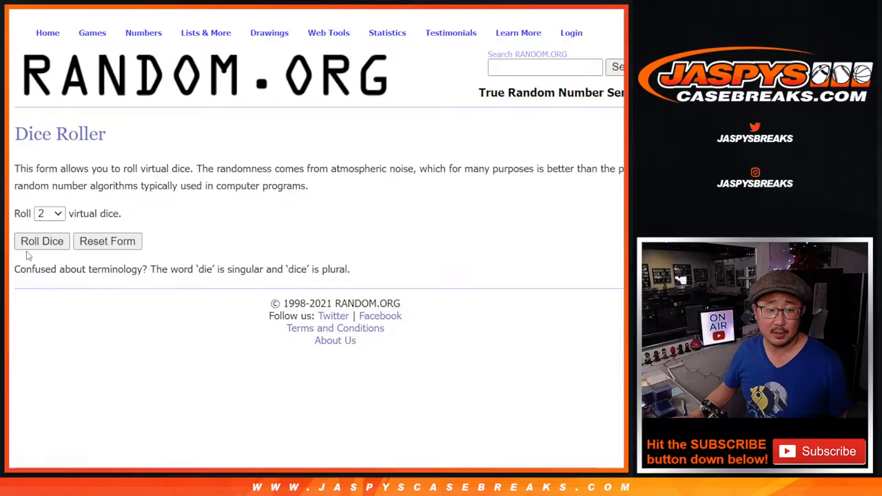
click(41, 240)
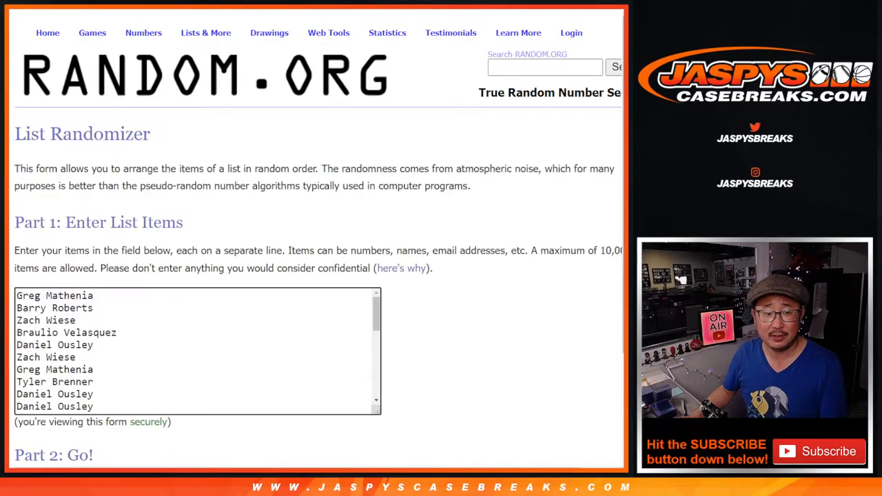
Reshuffle the pasted customer name list with Again and view the new order.
scroll(down, 3)
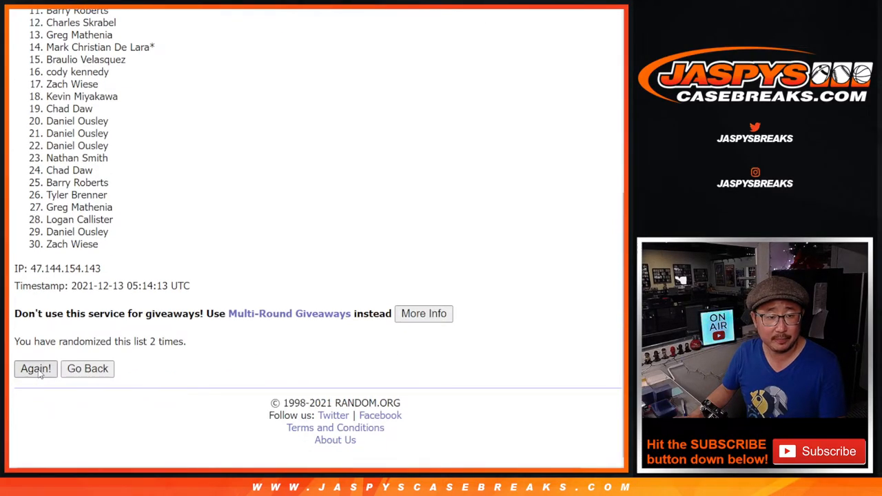
click(36, 368)
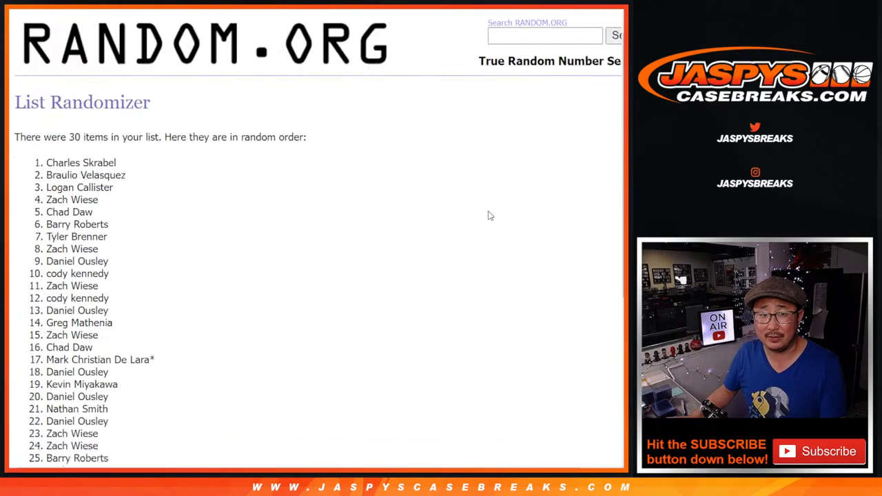
scroll(down, 3)
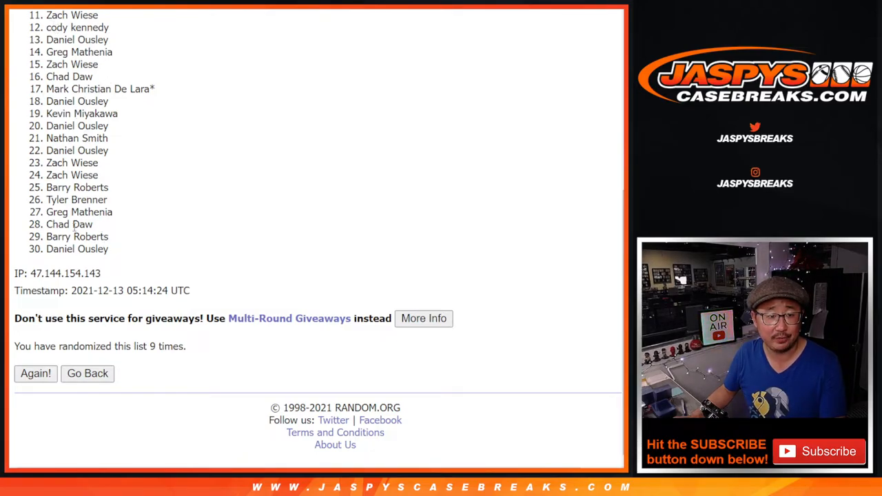
mouse_move(527, 164)
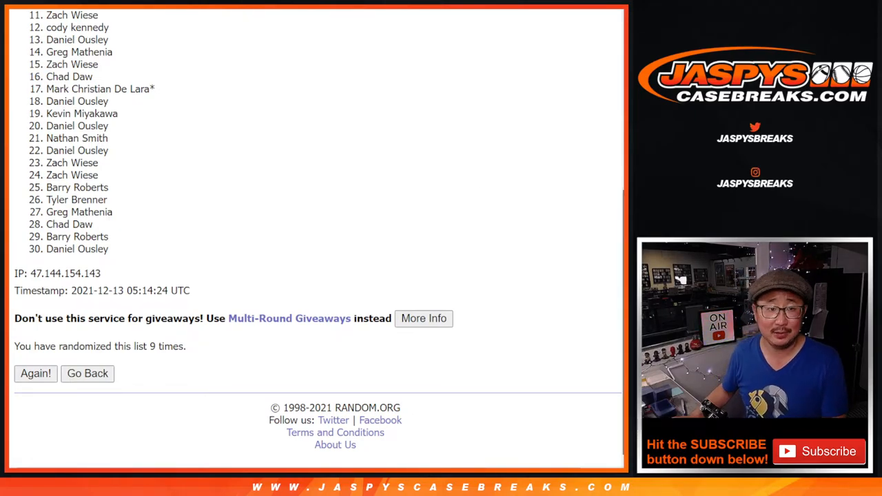
Scroll back to the top of the ninth randomized list to reach names 1–10.
scroll(up, 3)
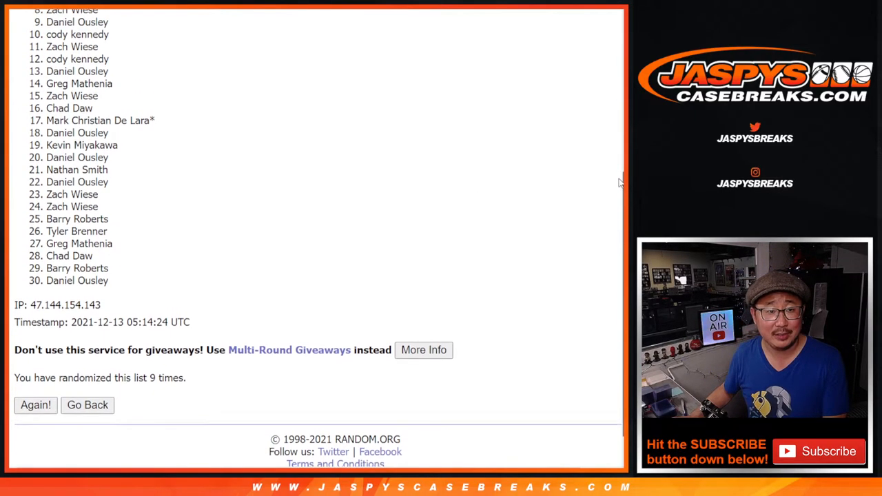
scroll(up, 3)
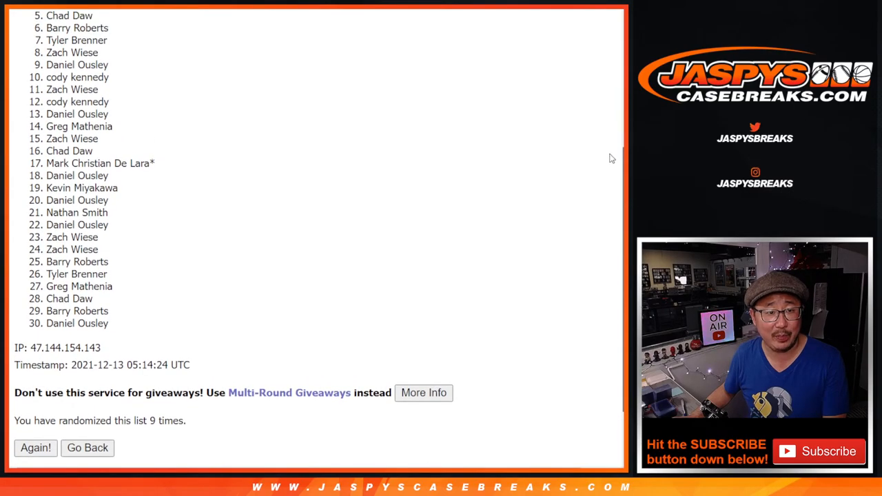
scroll(up, 3)
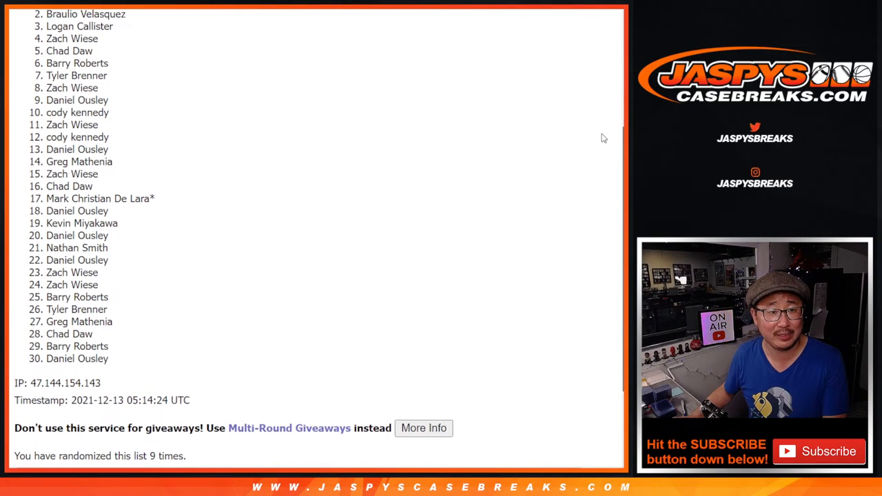
scroll(up, 3)
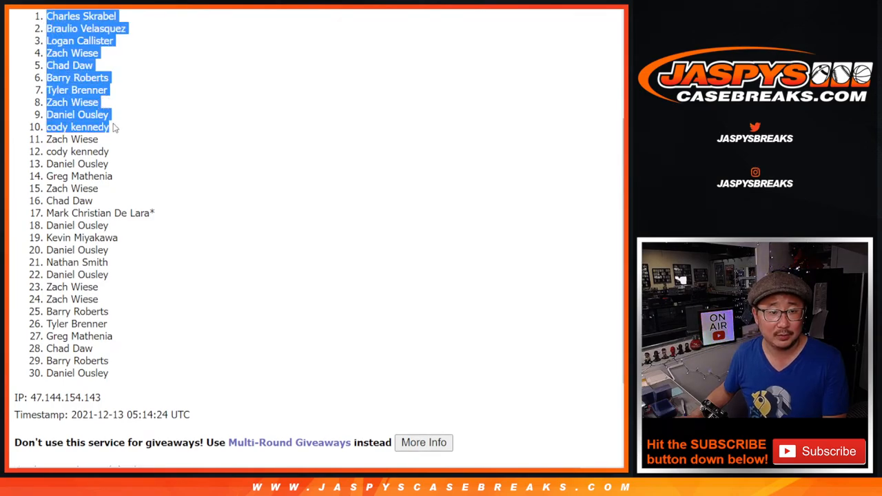
mouse_move(235, 99)
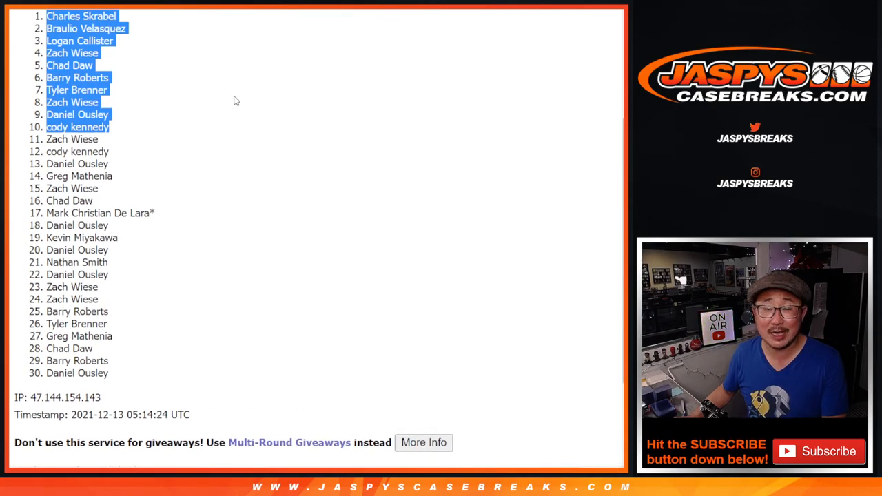